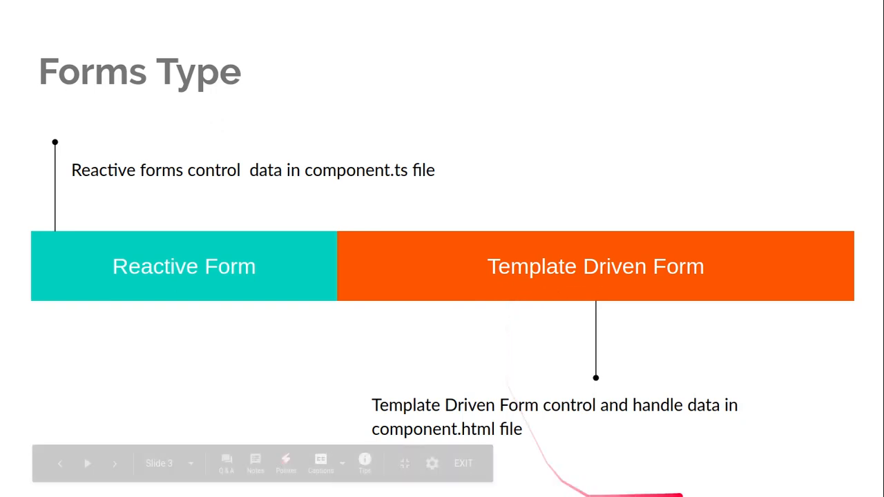
- Advance to slide 4, 'How Data Flow work', showing Form, .ts file, Service and Server
click(285, 464)
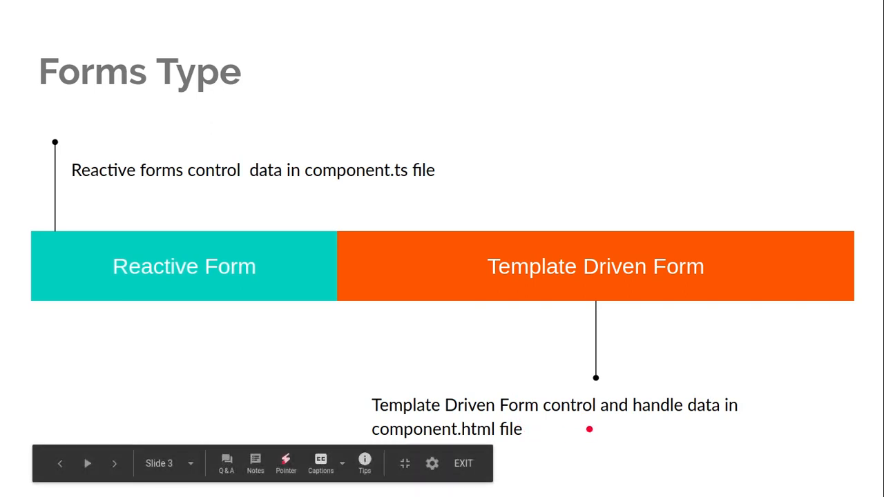
click(113, 464)
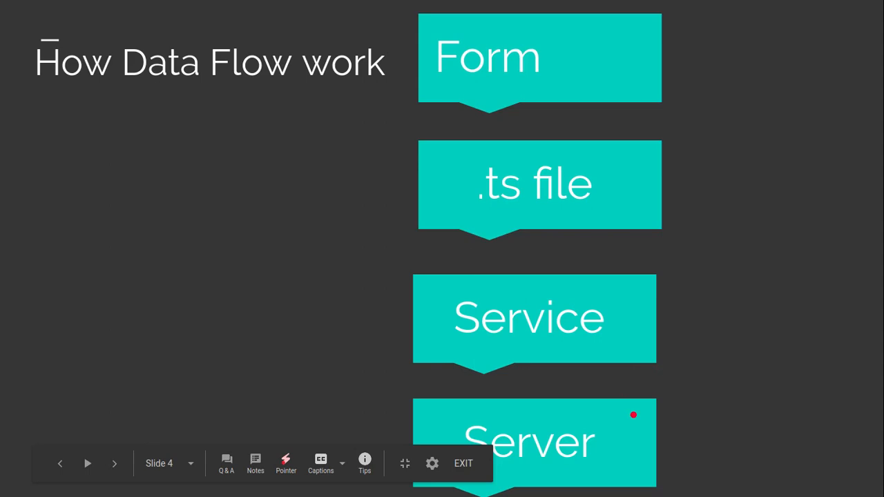
mouse_move(630, 65)
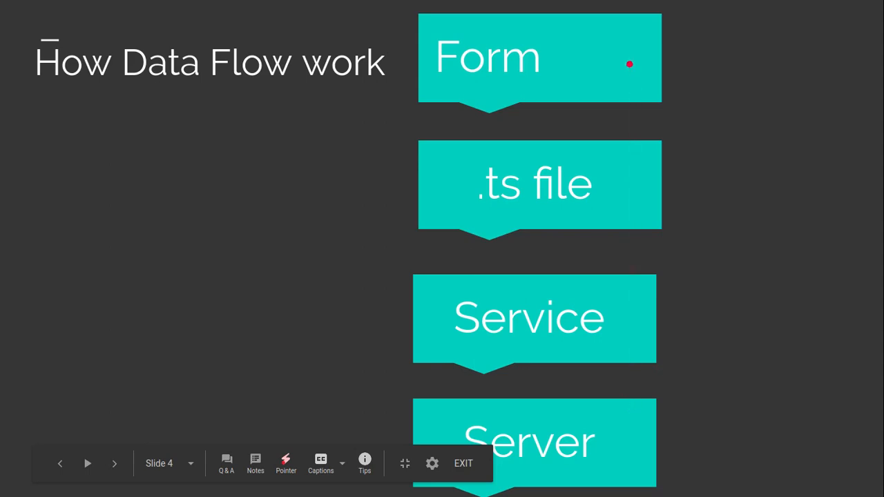